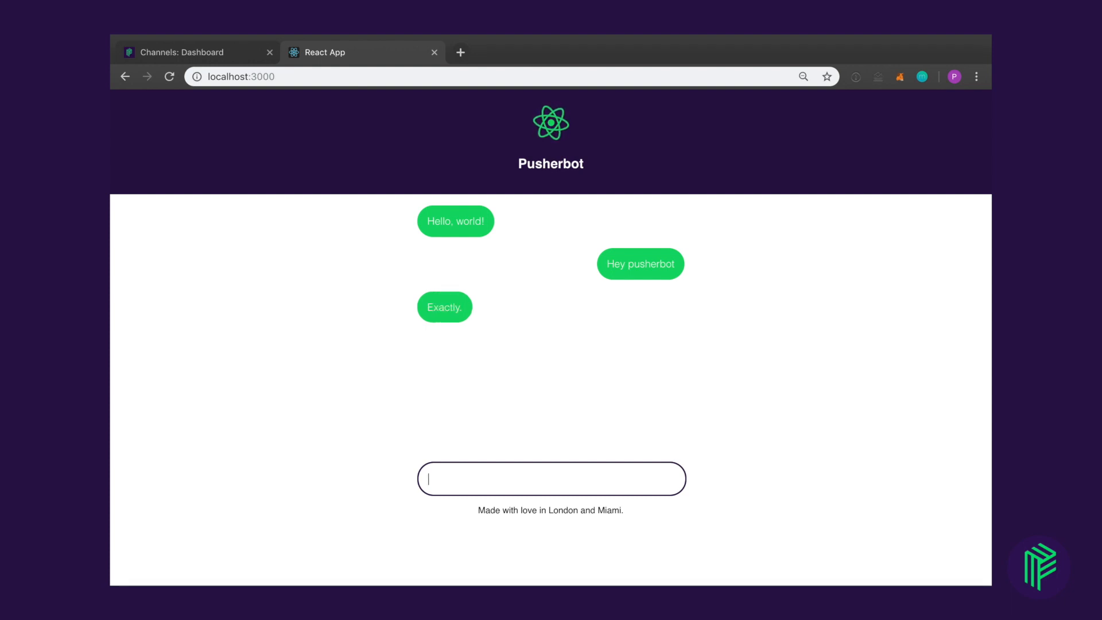
Write the chat message 'Huh? You're not…' in the Pusherbot React App input box
{"action": "type", "text": "W"}
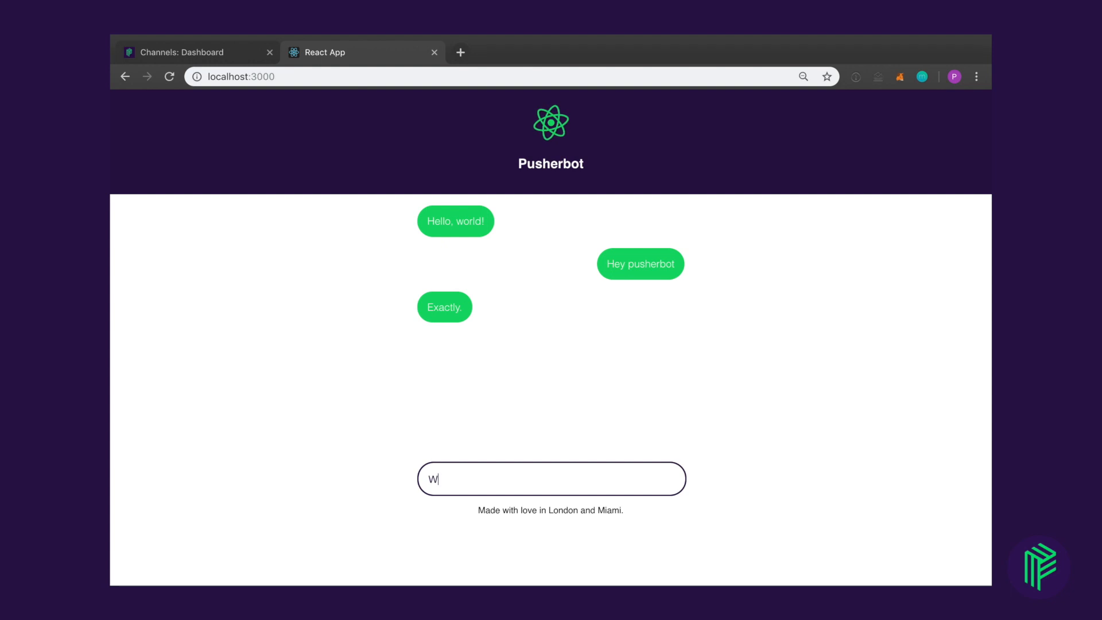
{"action": "type", "text": "Huh?"}
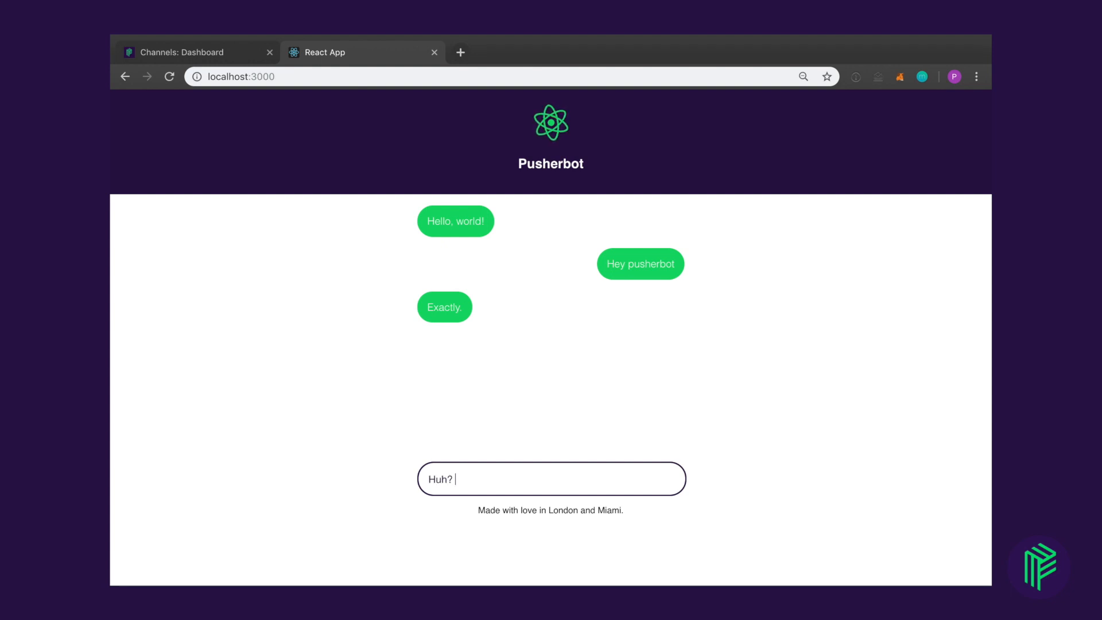
{"action": "type", "text": "You're not"}
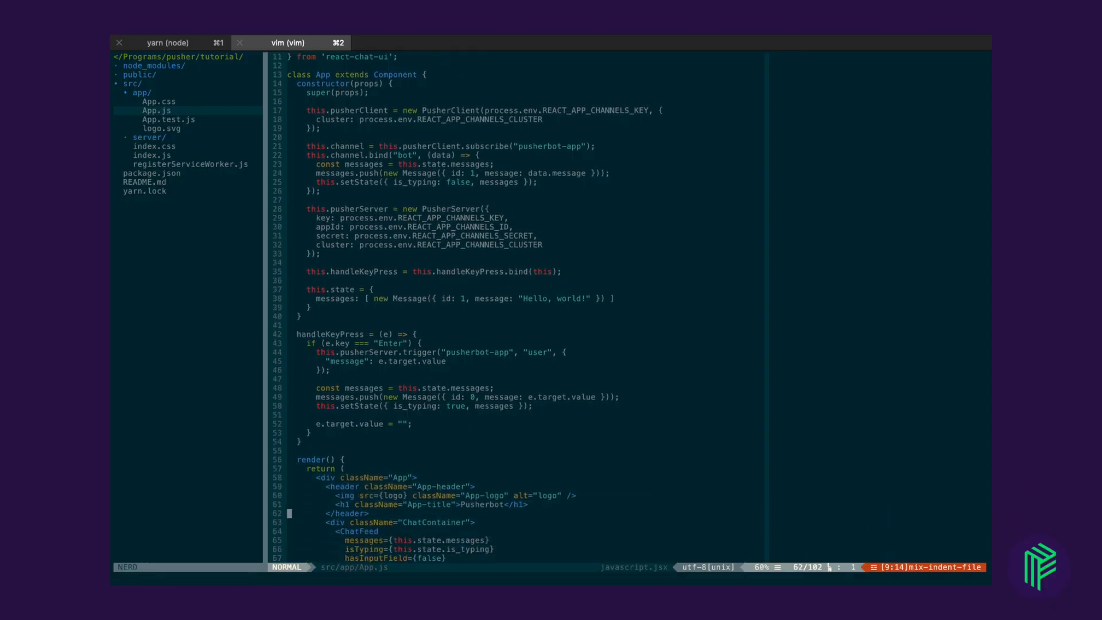
{"action": "key", "text": "gg"}
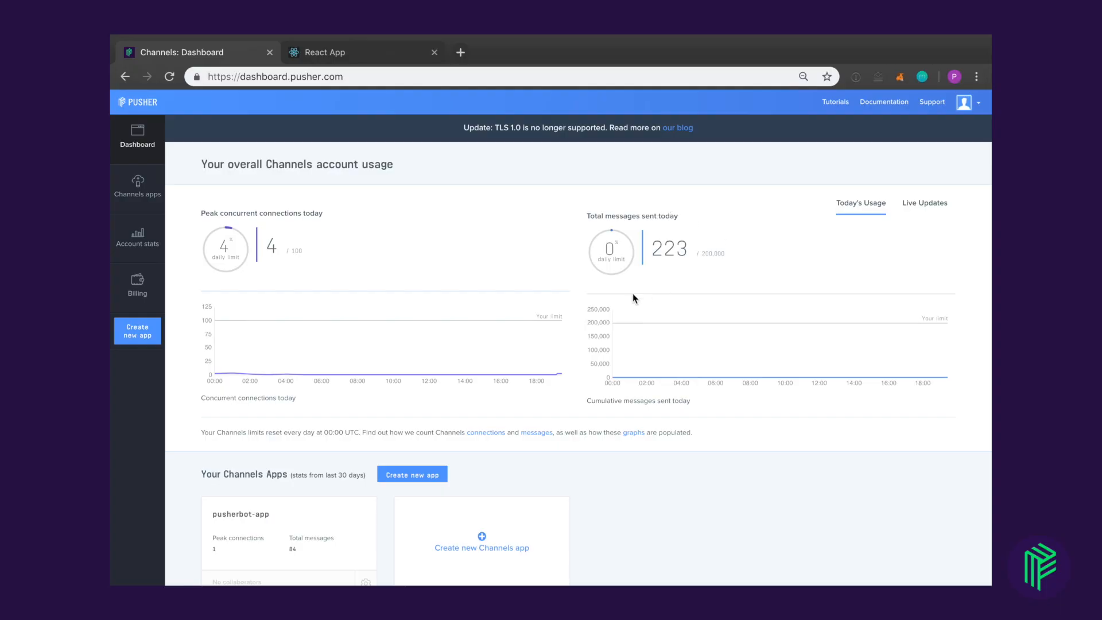
Scroll down the dashboard overview toward the Create new app button
{"action": "scroll", "scroll_direction": "down", "scroll_amount": 3}
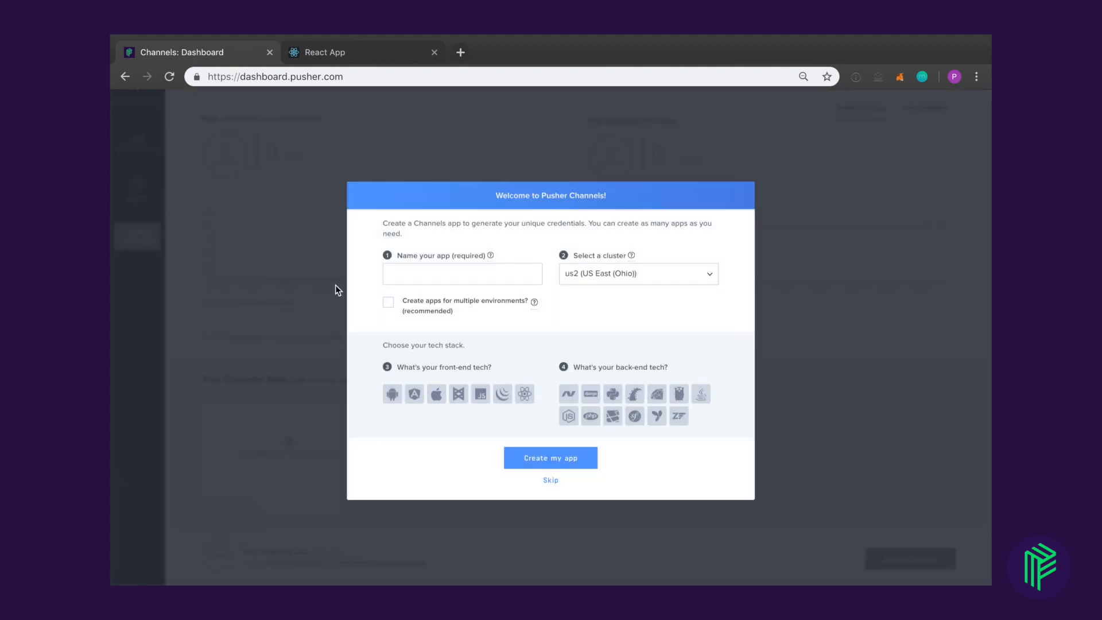
Name the app pusherbot-app, choose React and Node.js, and create it
{"action": "left_click", "coordinate": [462, 273]}
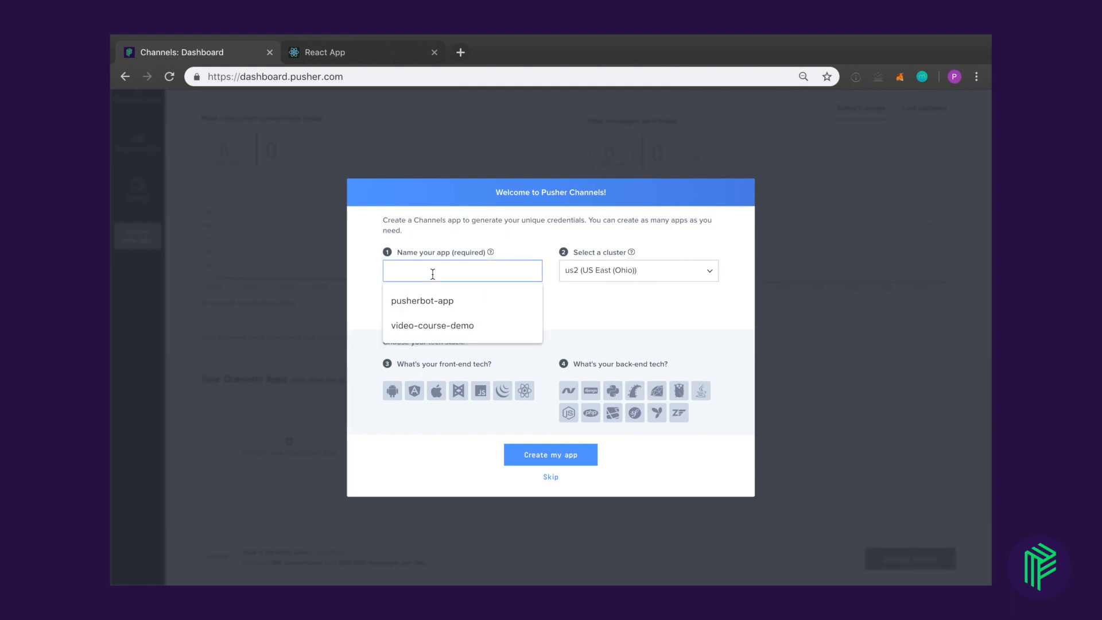
{"action": "left_click", "coordinate": [421, 300]}
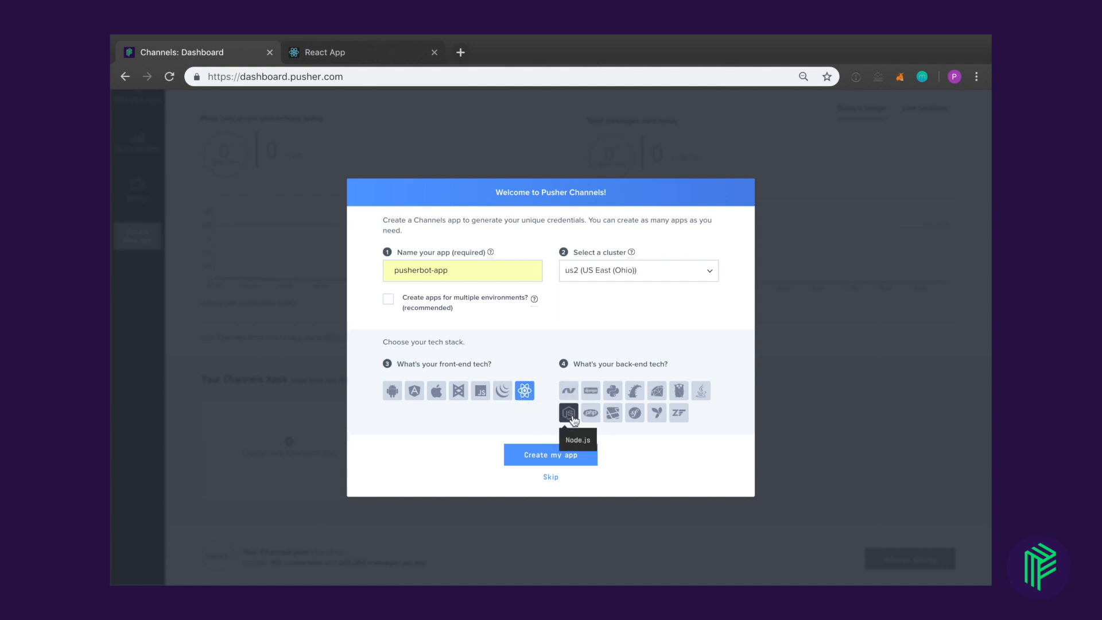
{"action": "left_click", "coordinate": [568, 412]}
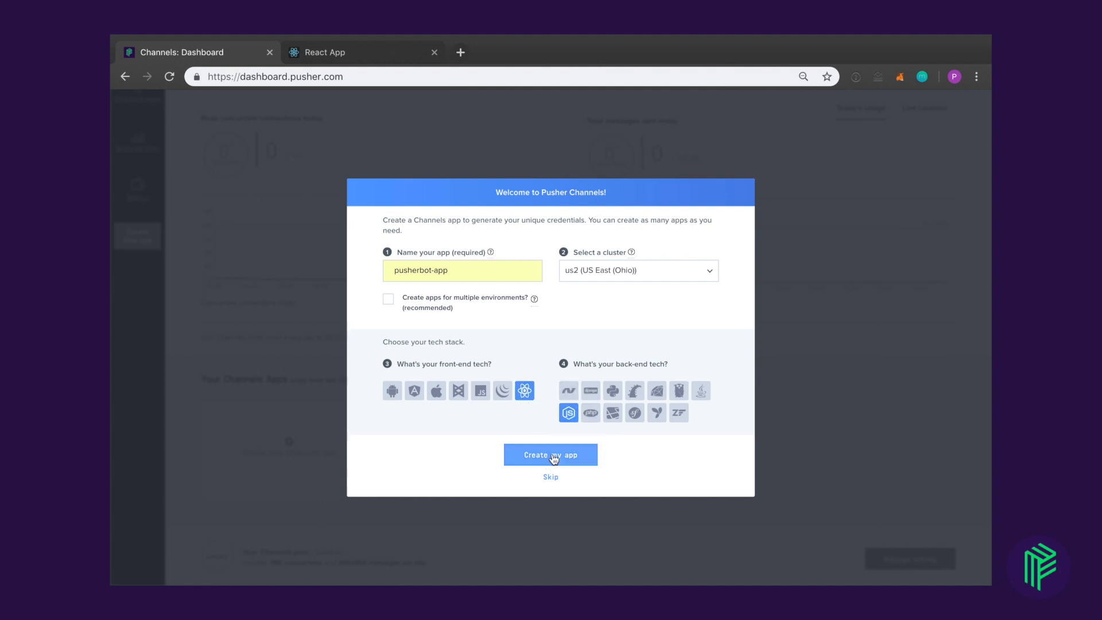
{"action": "left_click", "coordinate": [550, 455]}
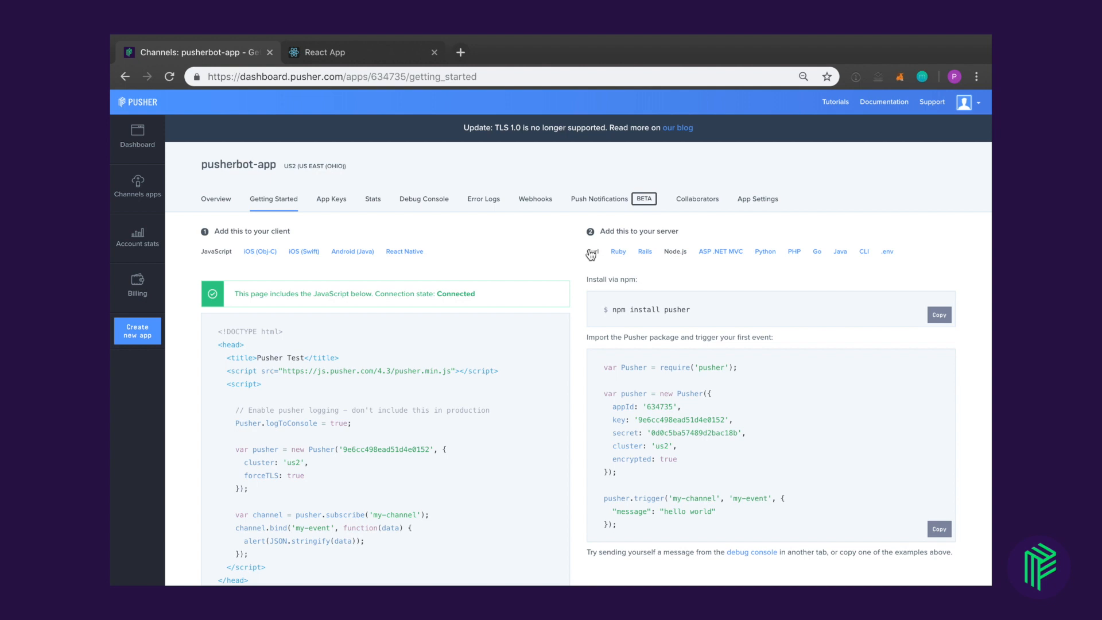
{"action": "mouse_move", "coordinate": [767, 270]}
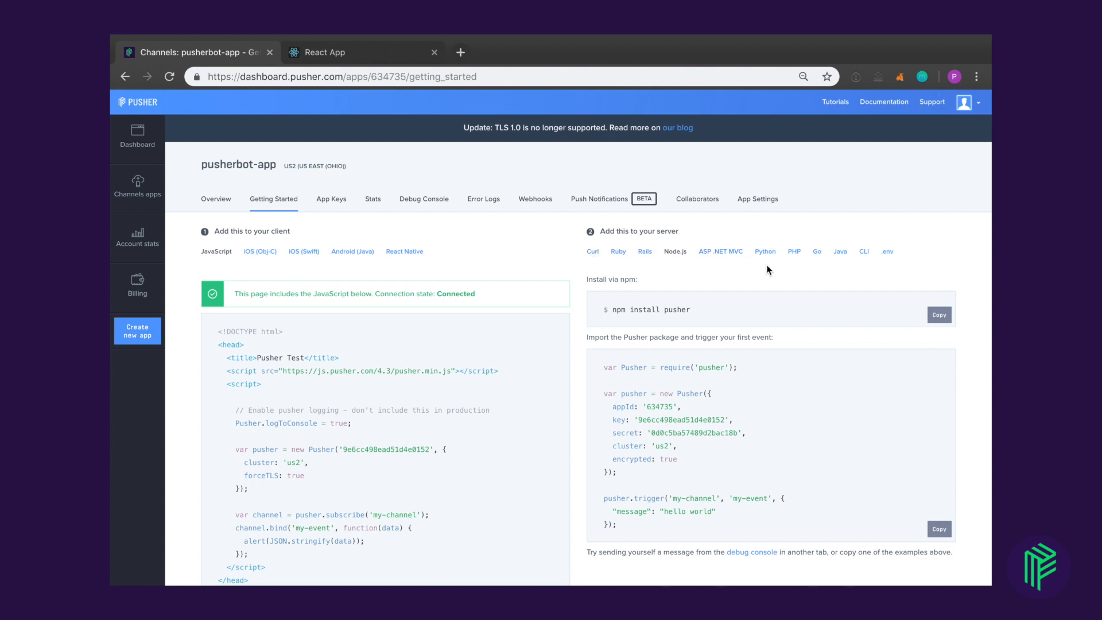